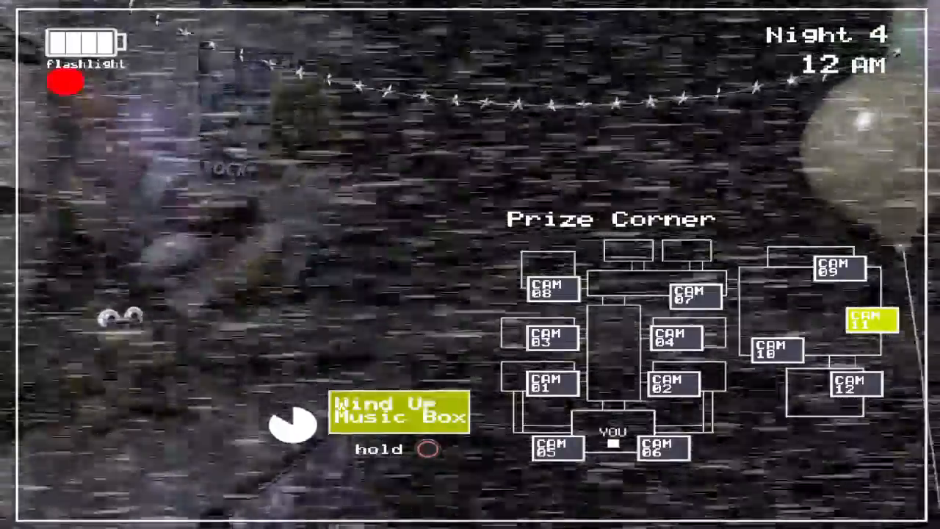
left_click(777, 351)
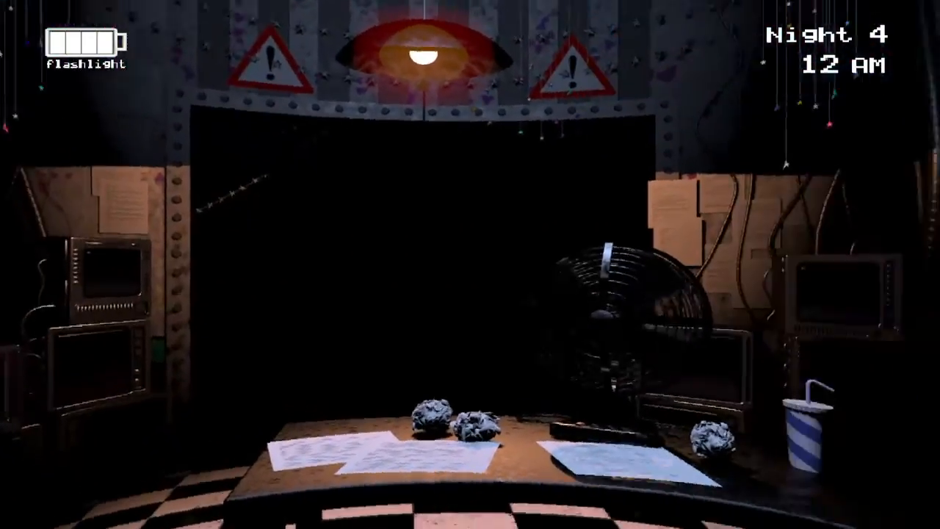
left_click(470, 500)
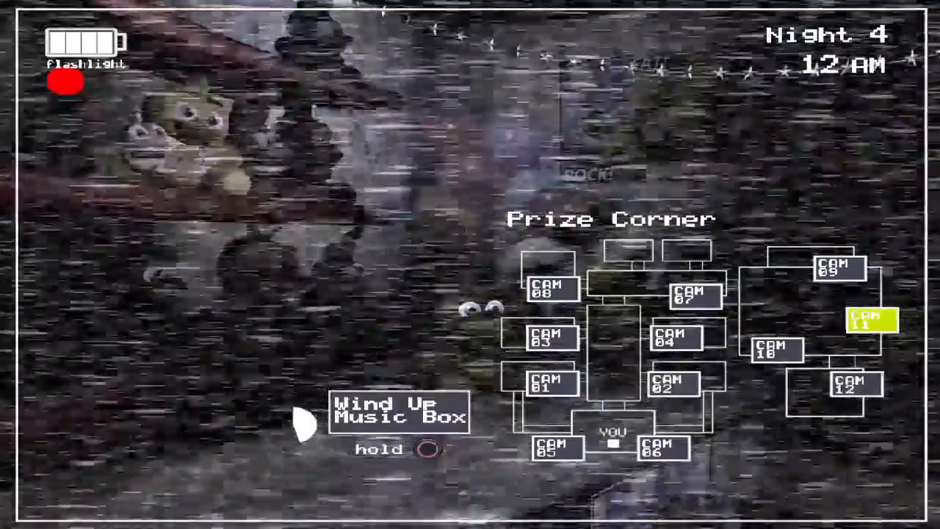
left_click(399, 411)
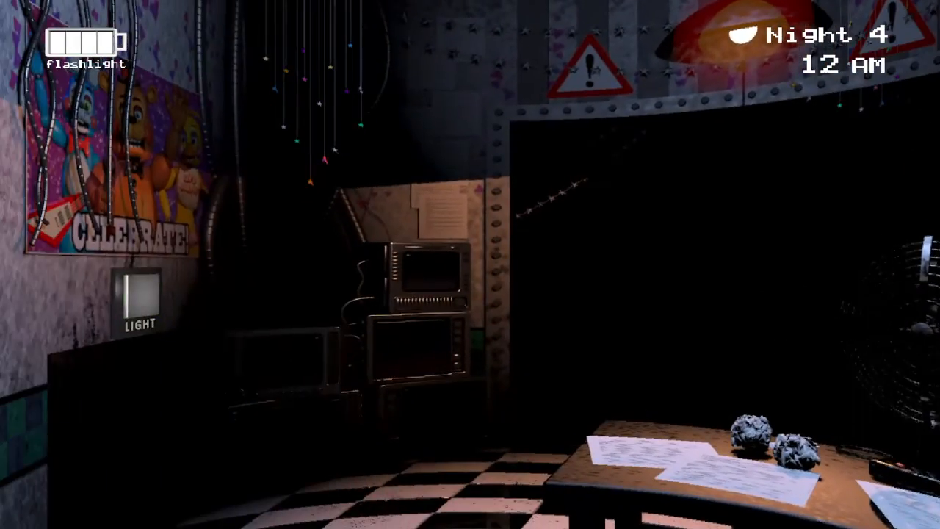
left_click(139, 292)
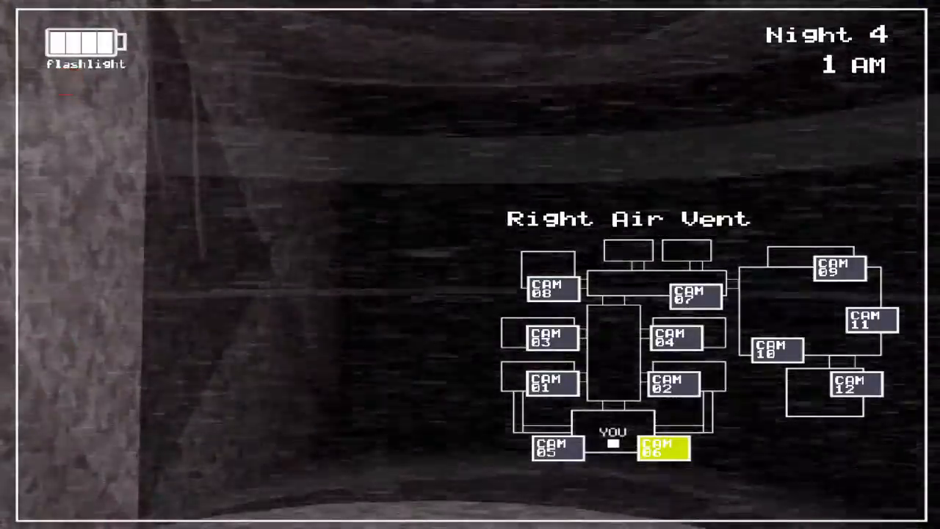
left_click(872, 320)
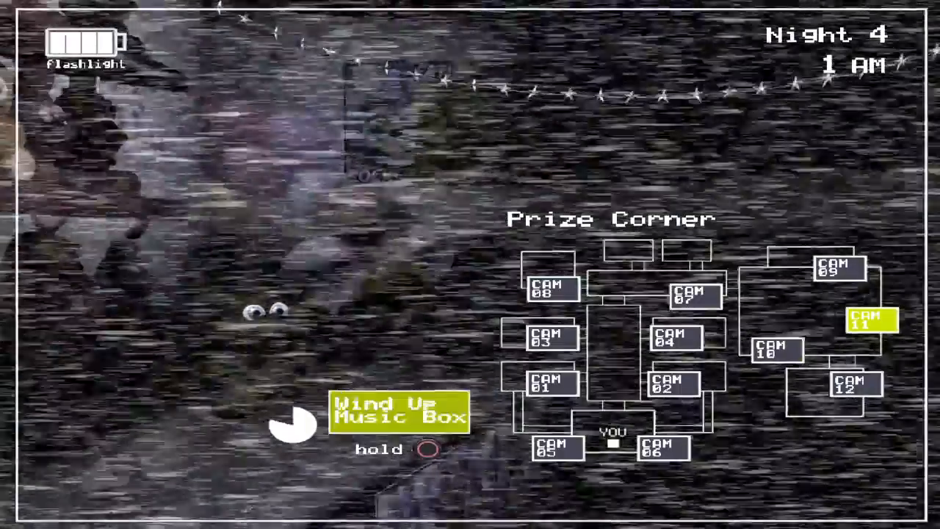